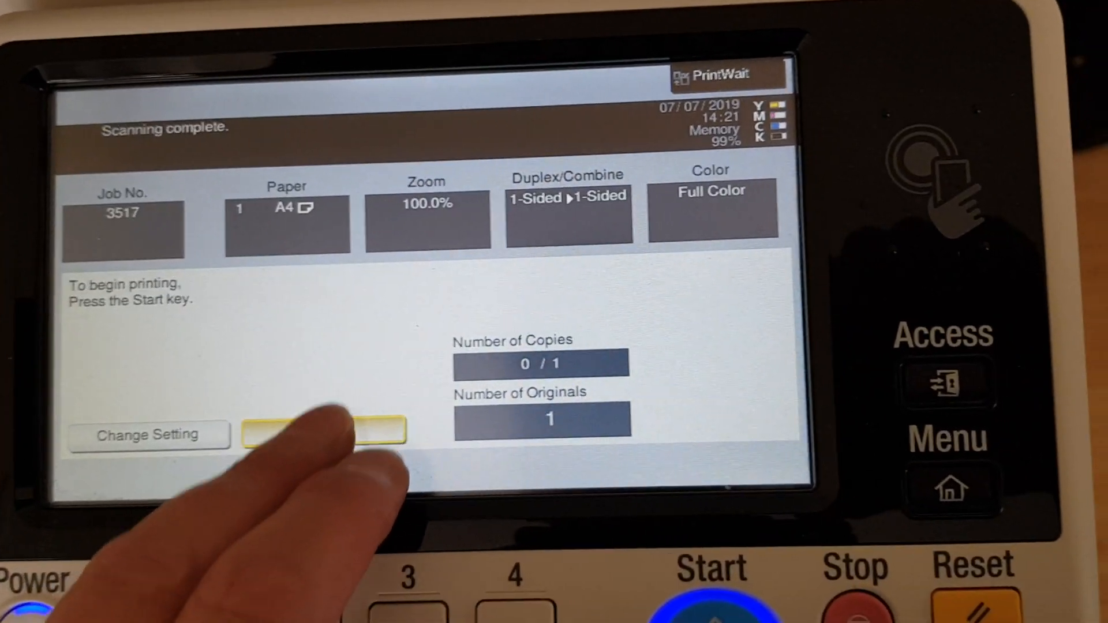
# Step: Print the scanned original as one full-color, 1-sided A4 copy
pyautogui.click(713, 586)
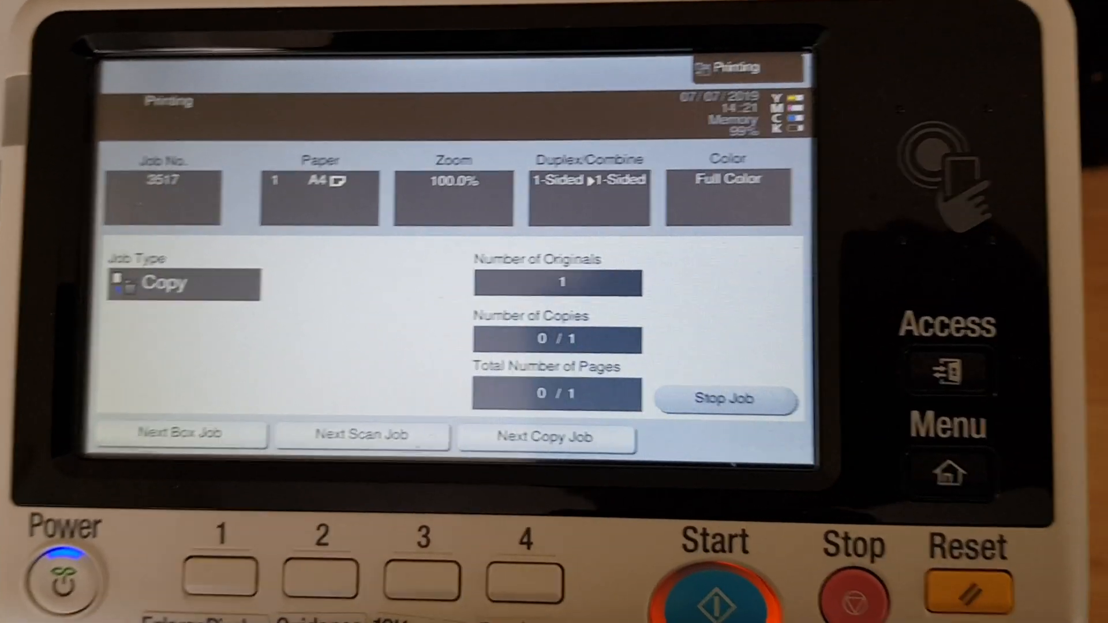